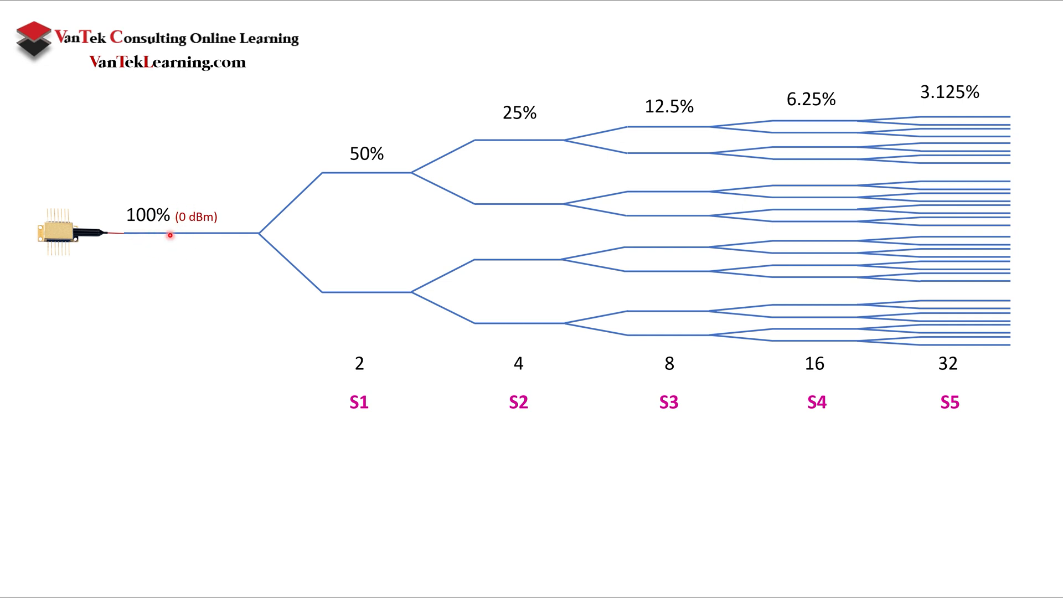
mouse_move(924, 430)
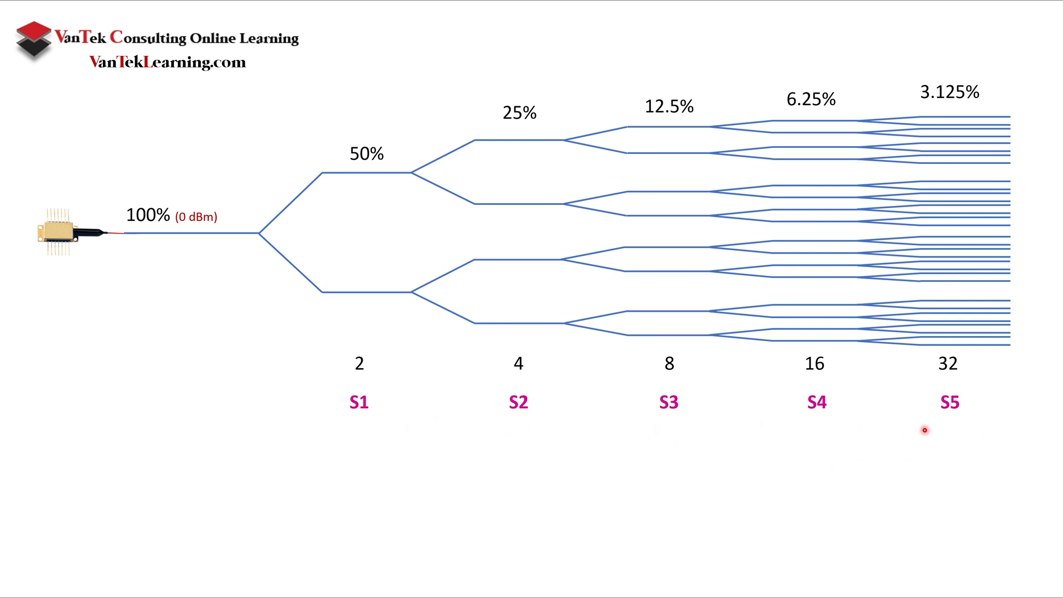